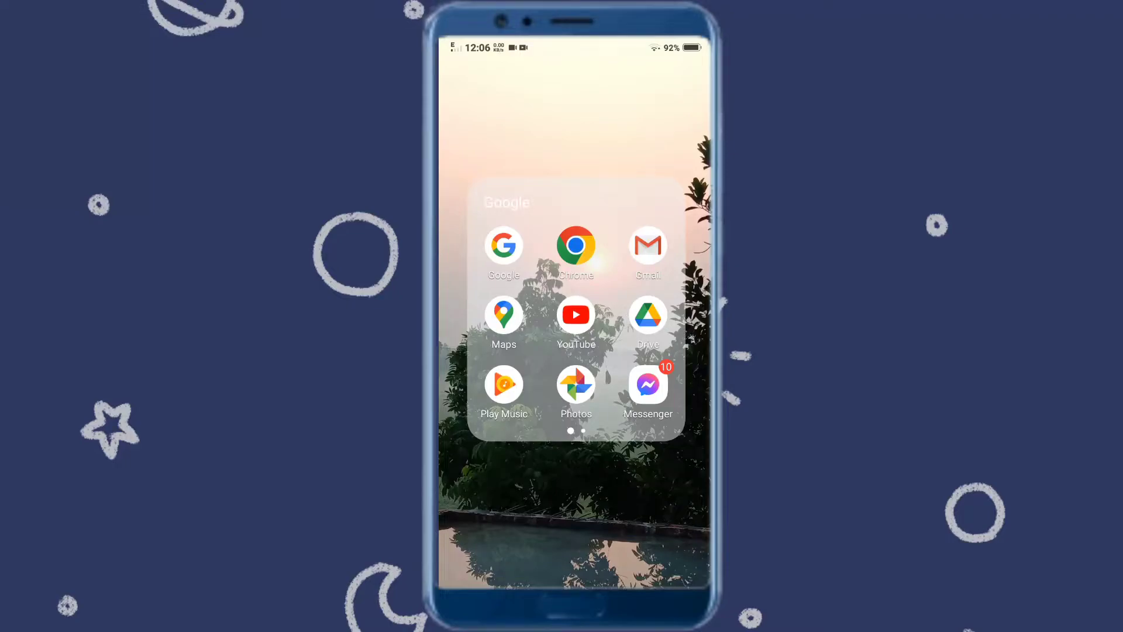
Step: Launch Messenger and start composing a message in the friend's chat
click(647, 389)
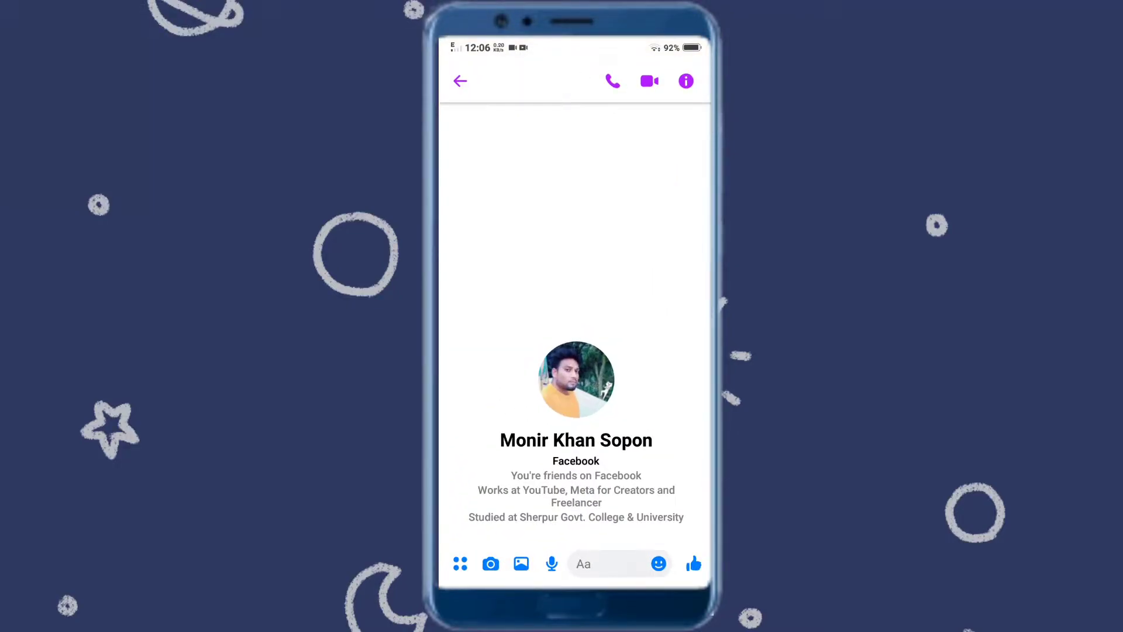
click(609, 563)
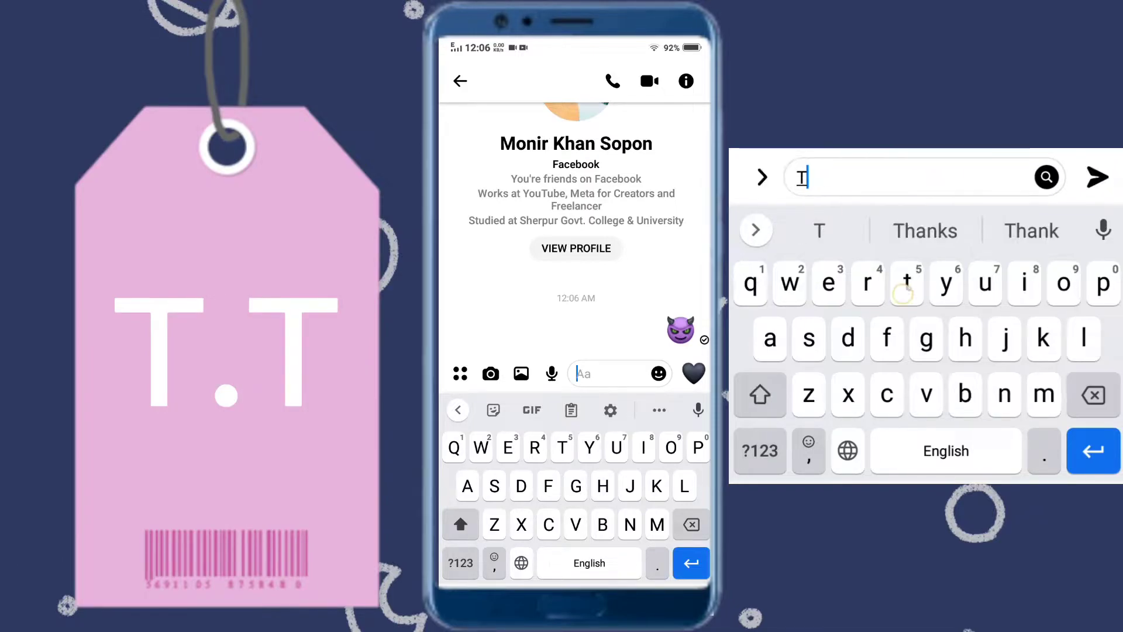
Step: Send crying (T.T) and tongue-out (:P) emojis via text shortcuts
click(617, 373)
text(T.)
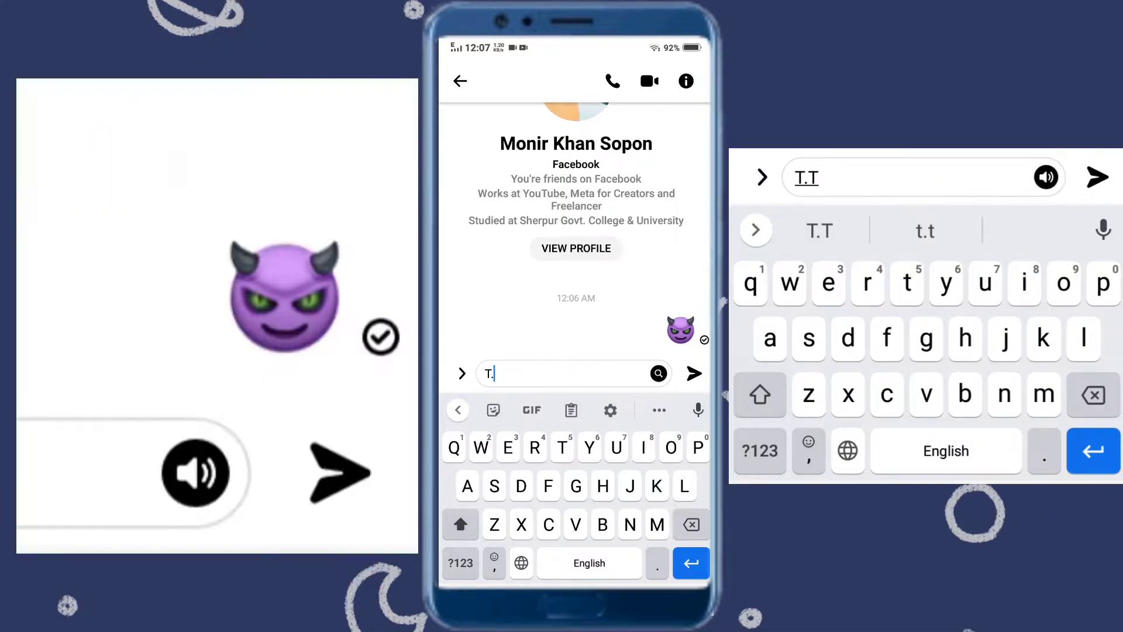
click(694, 373)
text(:P)
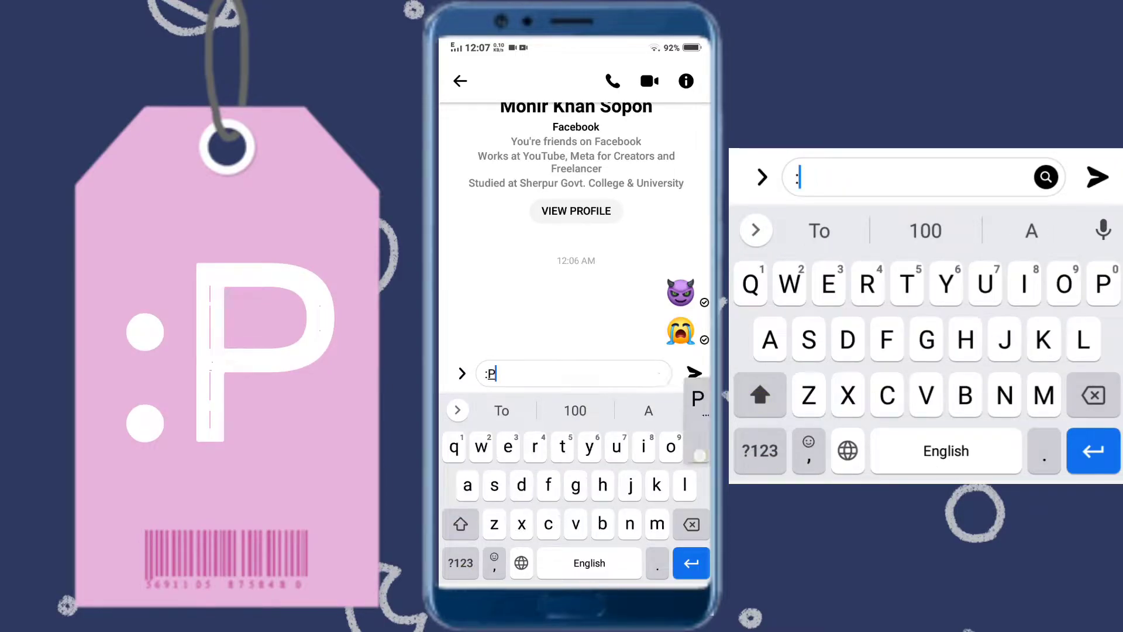
click(691, 373)
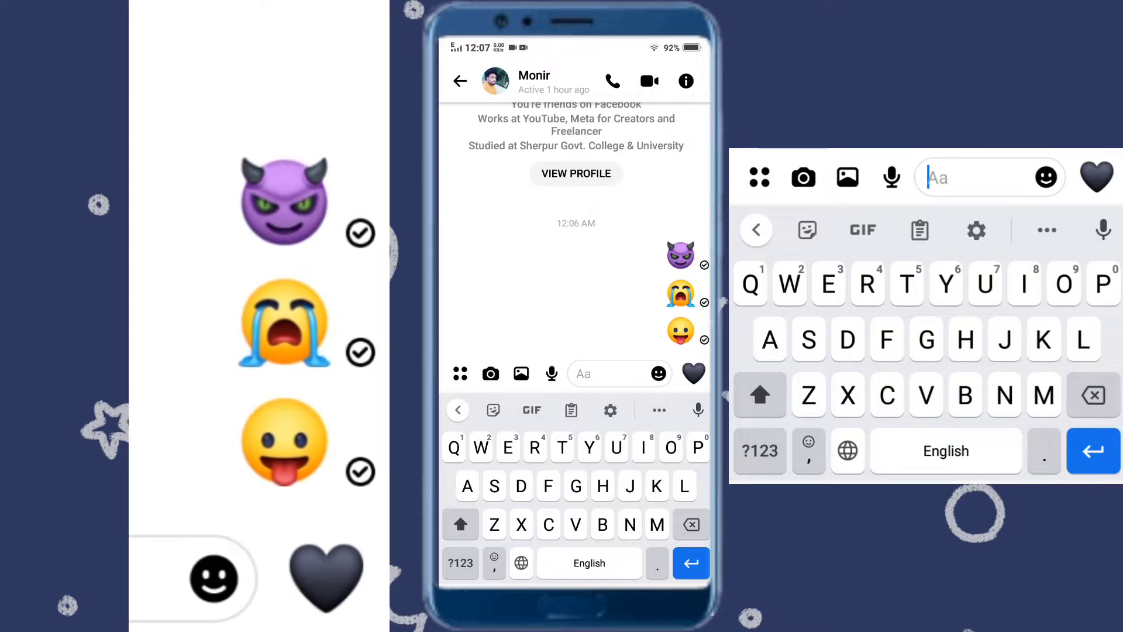
Step: Send wide-eyed (O_O) and grinning (:D) emojis via text shortcuts
text(o)
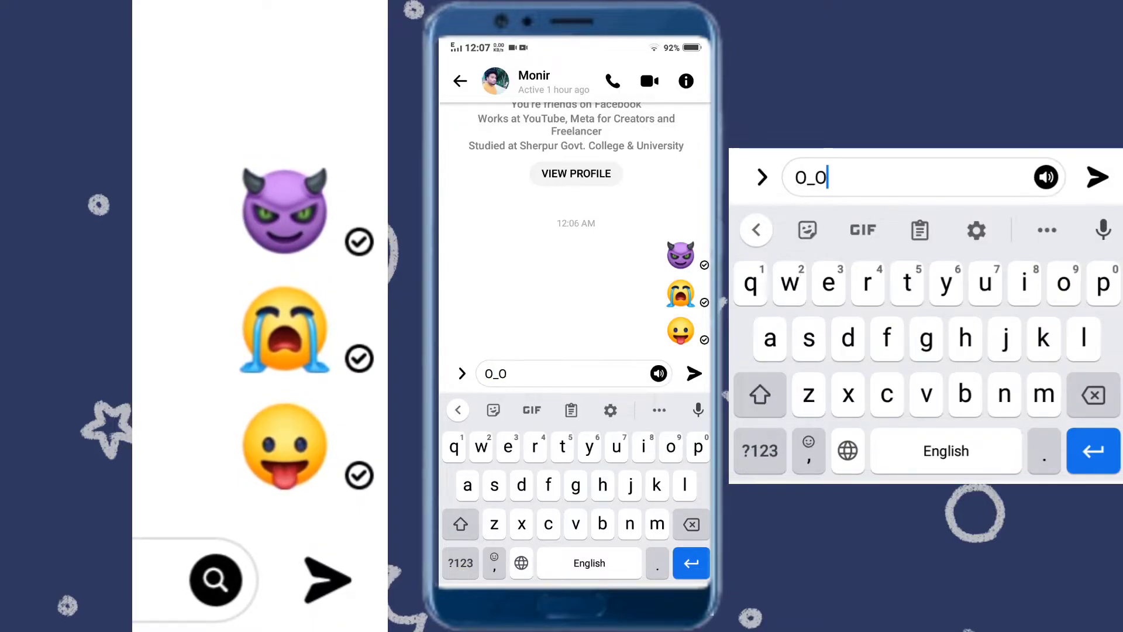
click(694, 373)
text(:)
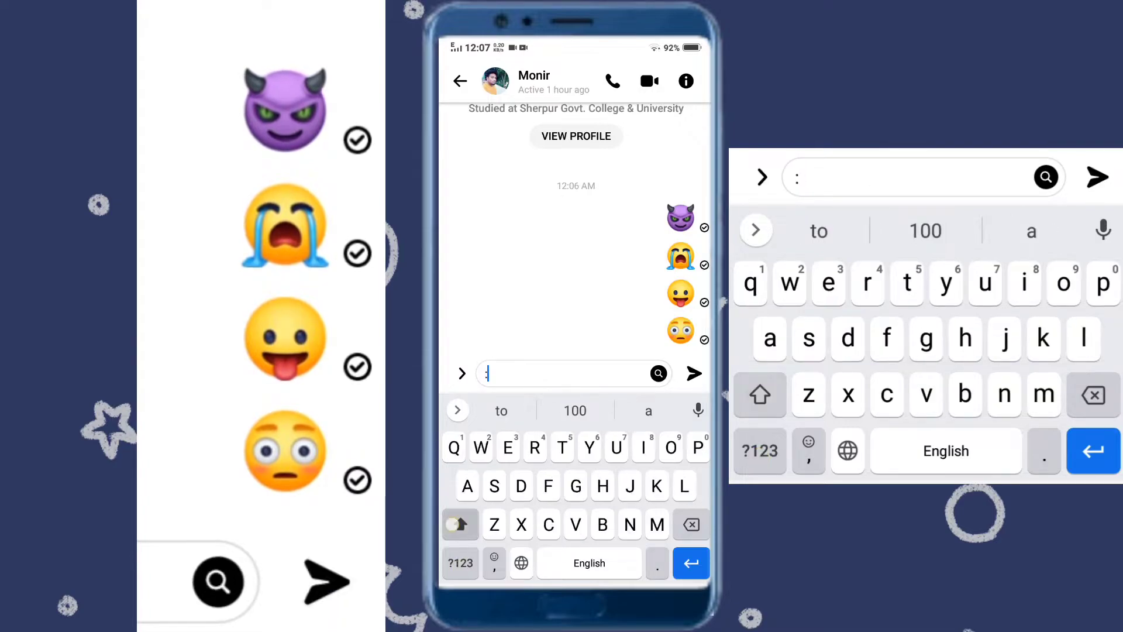
text(D)
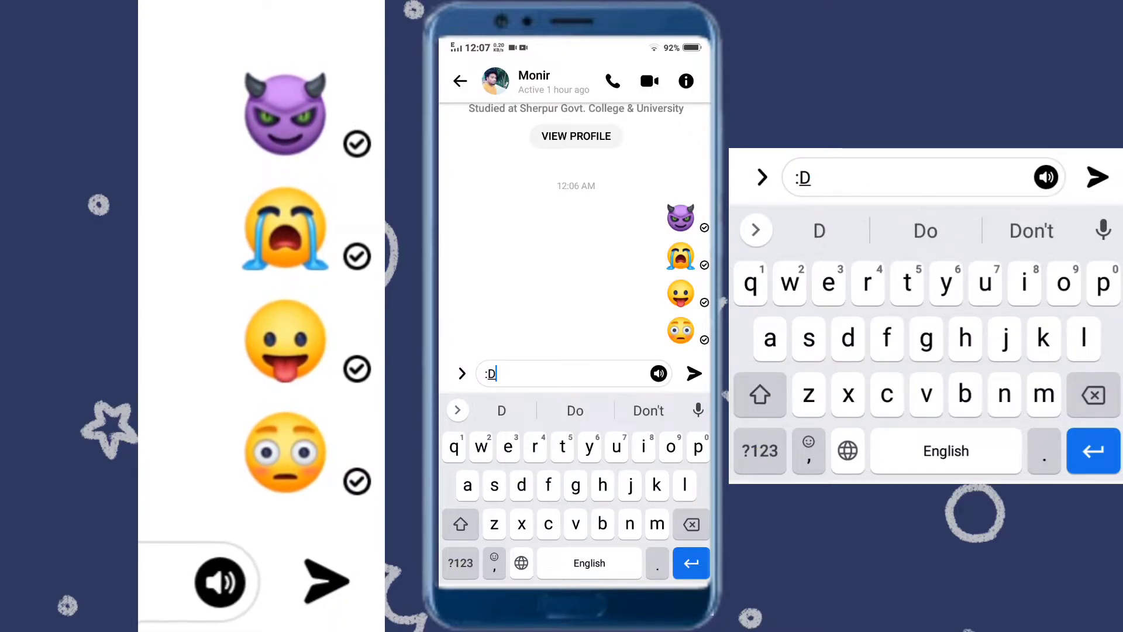
click(692, 373)
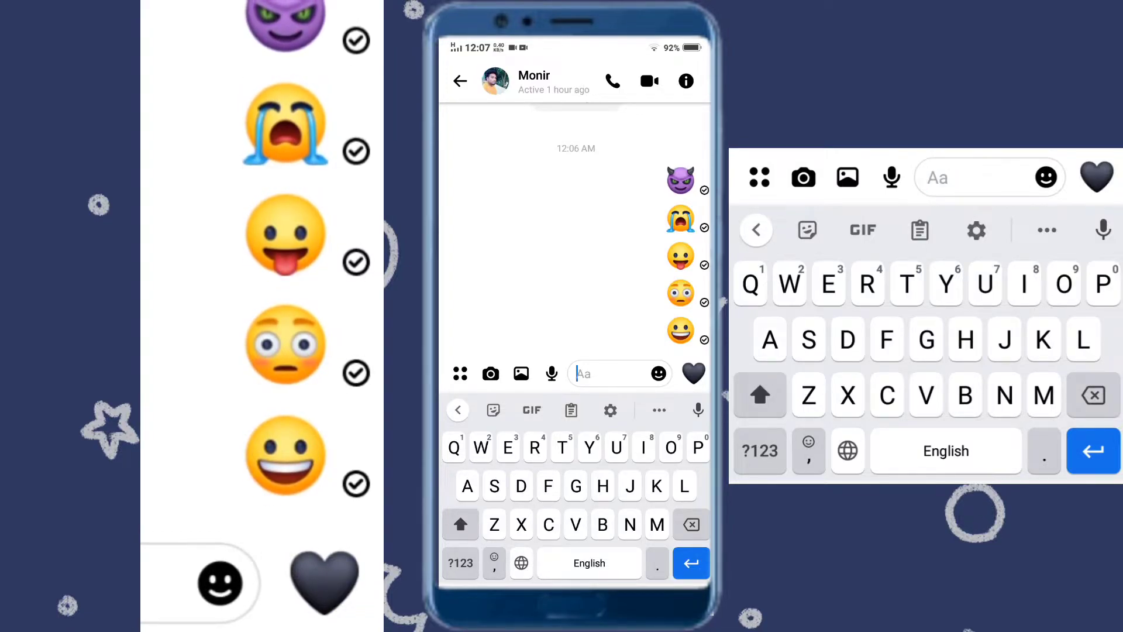
Step: Send kissing (:*), winking-kiss (;*) and surprised (:o) emojis via shortcuts
click(461, 562)
text(:)
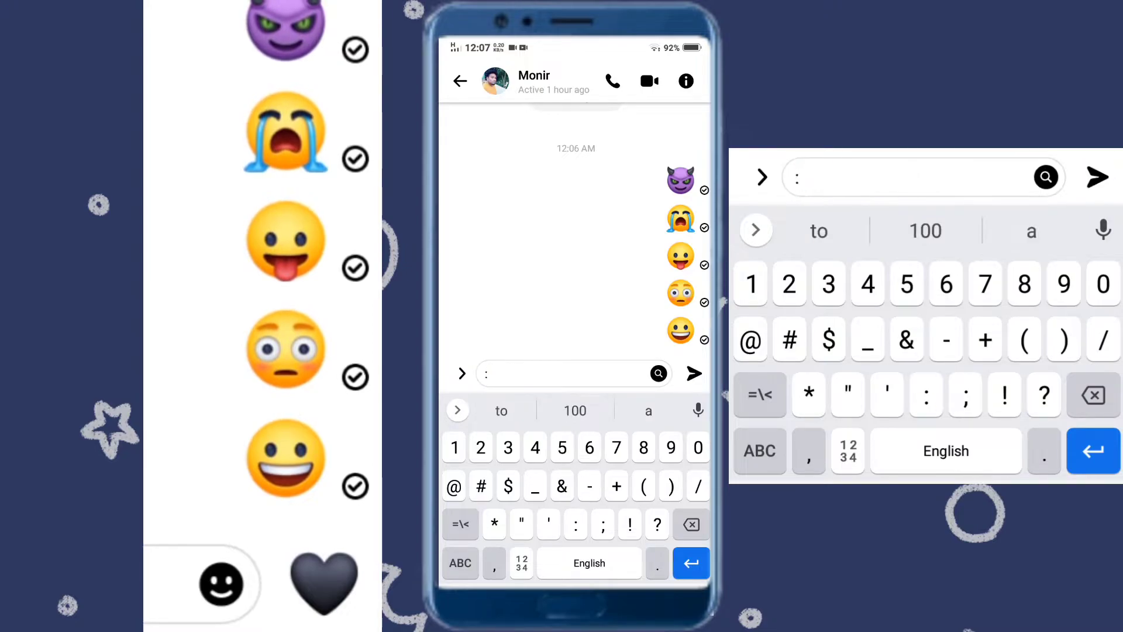
text(*)
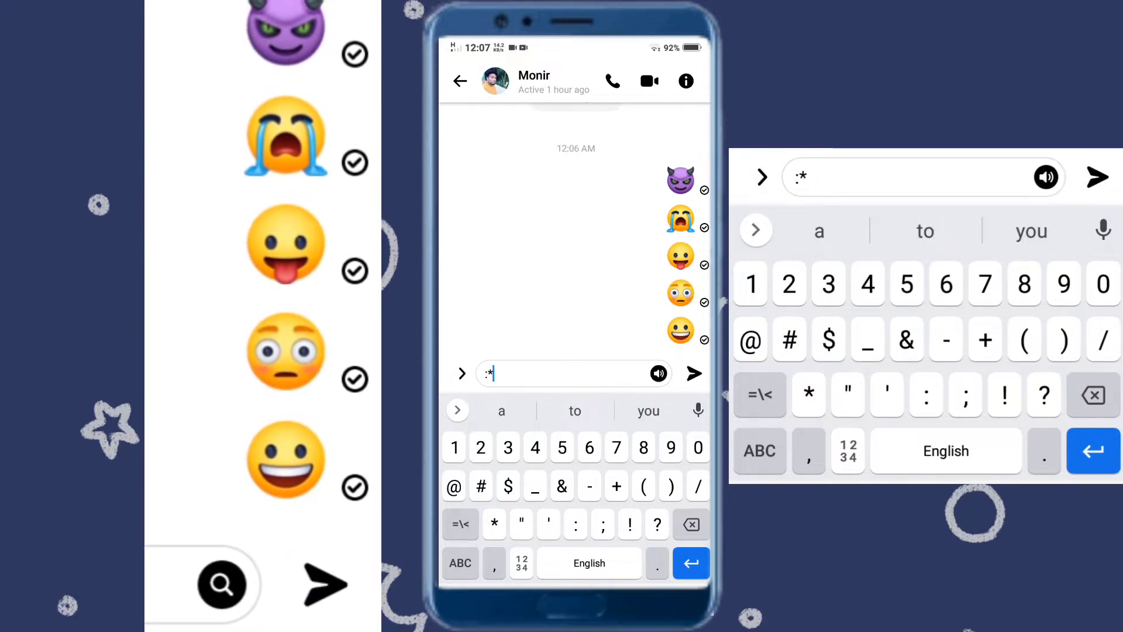
click(692, 373)
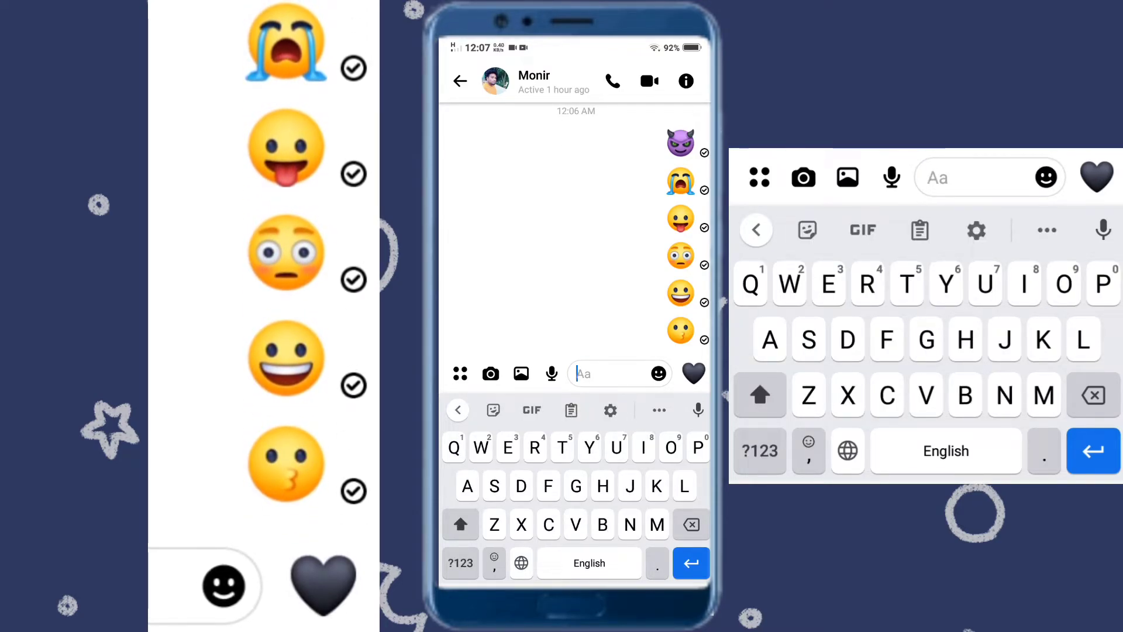
click(460, 563)
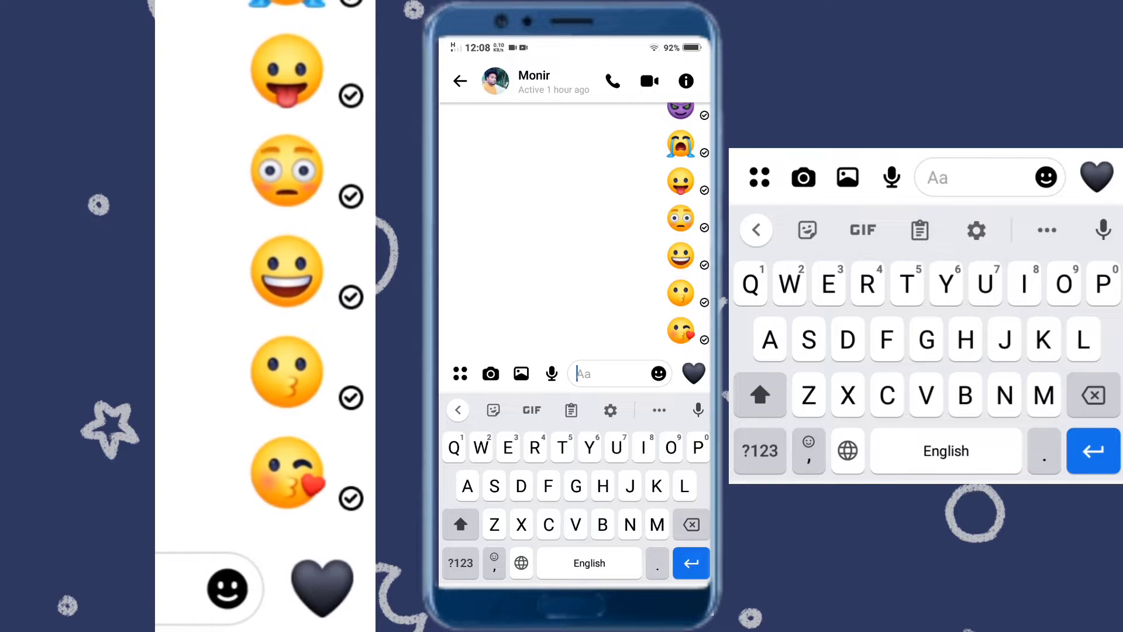
click(460, 562)
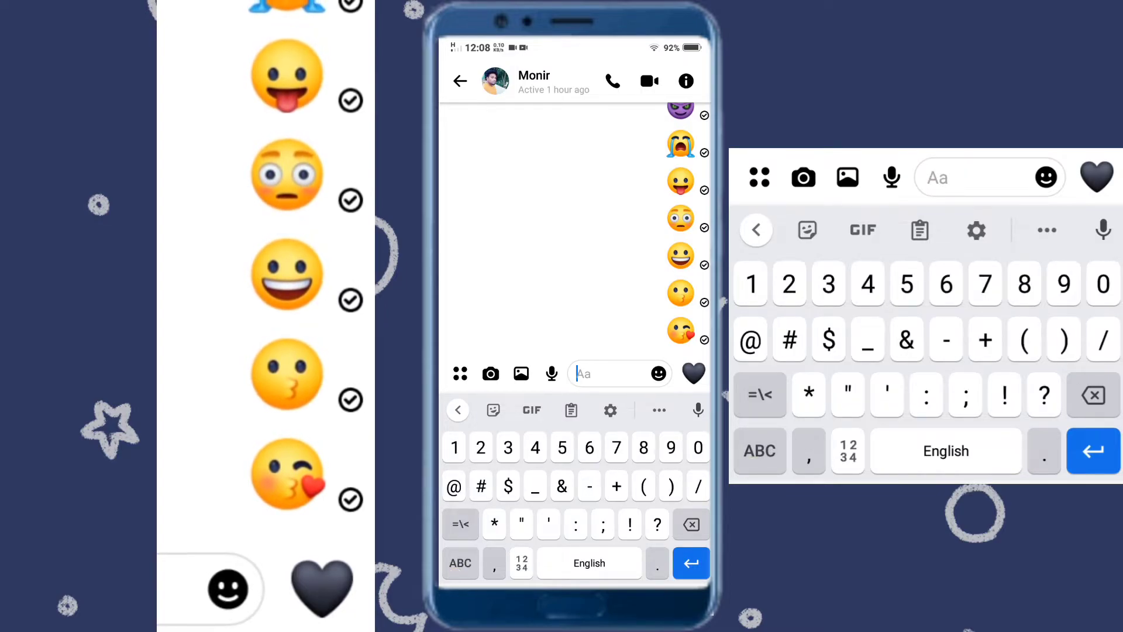
text(:)
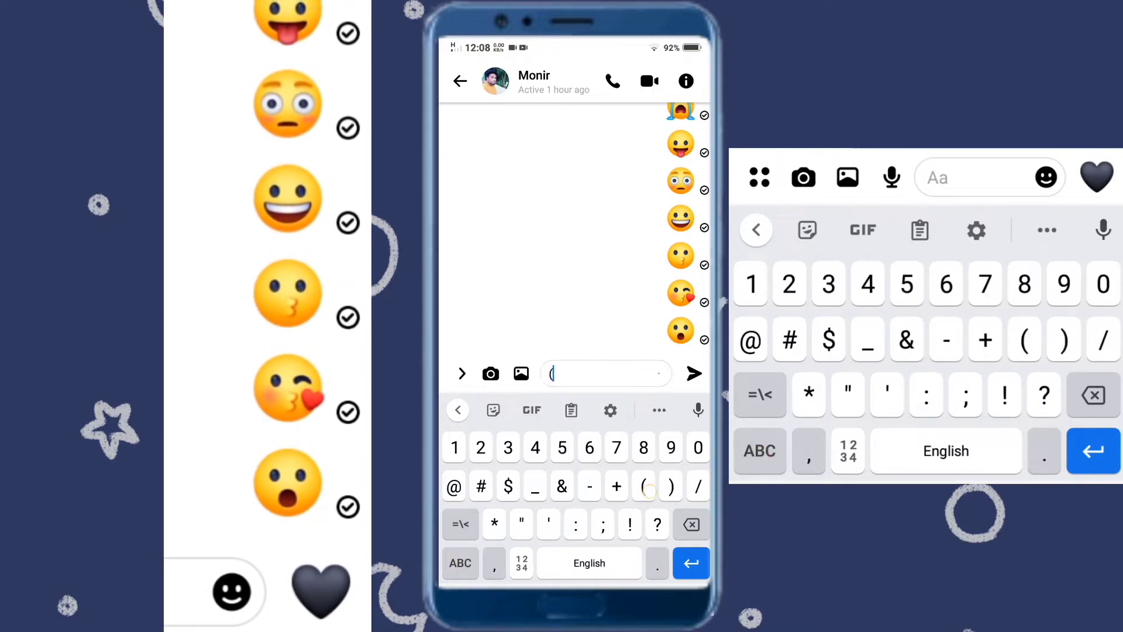
Step: Send thumbs-down, thumbs-up and red heart (<3) emojis via shortcuts
text(n)
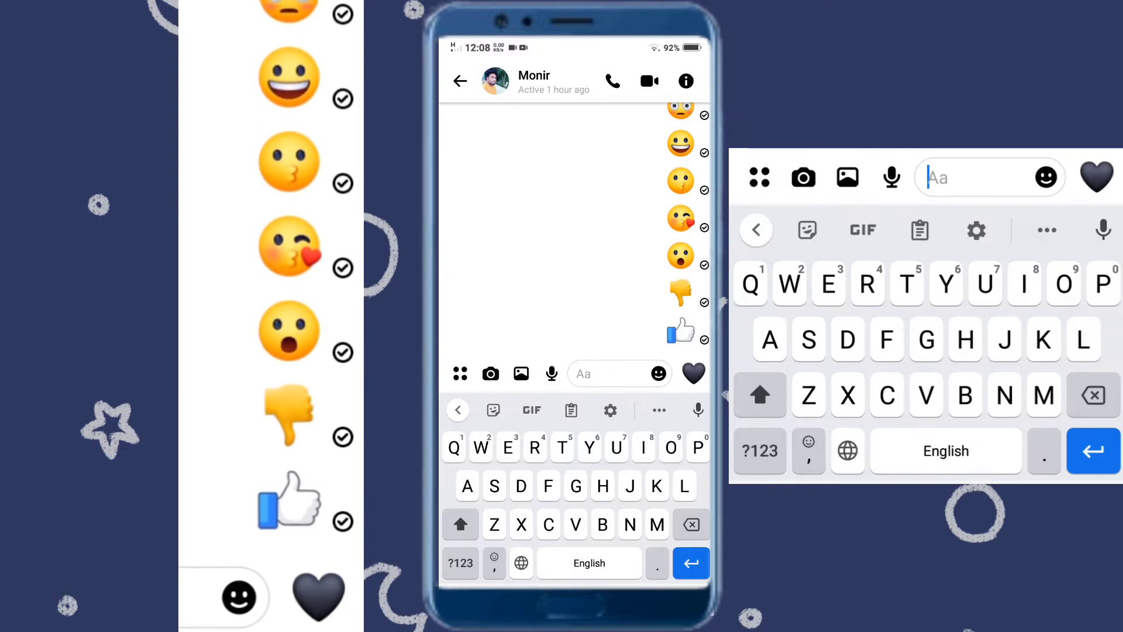
click(461, 563)
text(<)
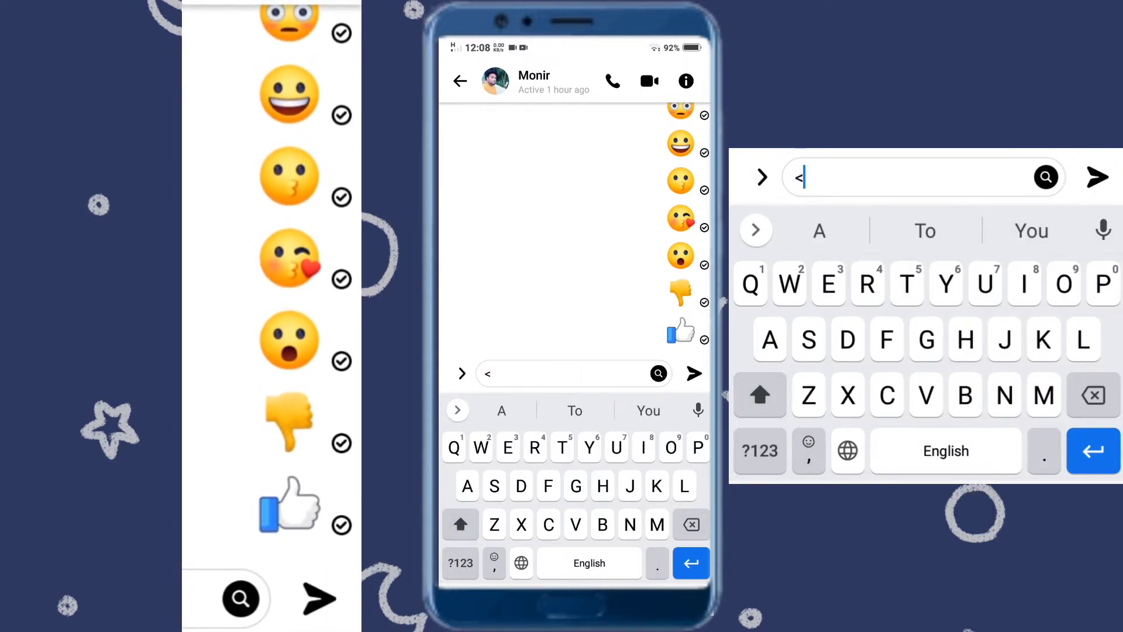
text(3)
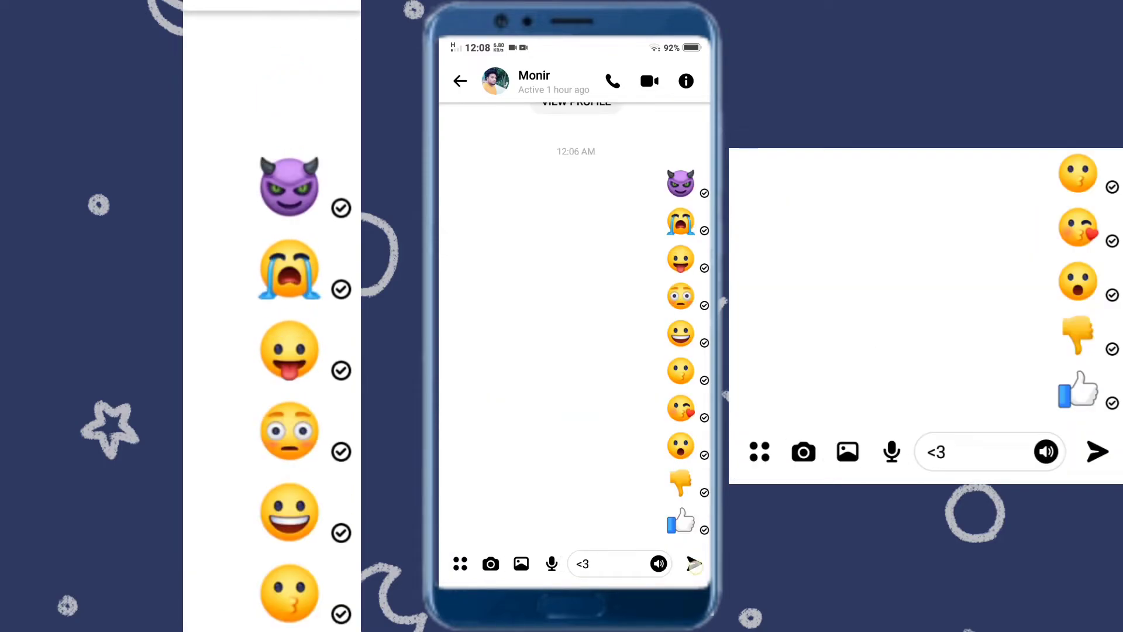
click(694, 563)
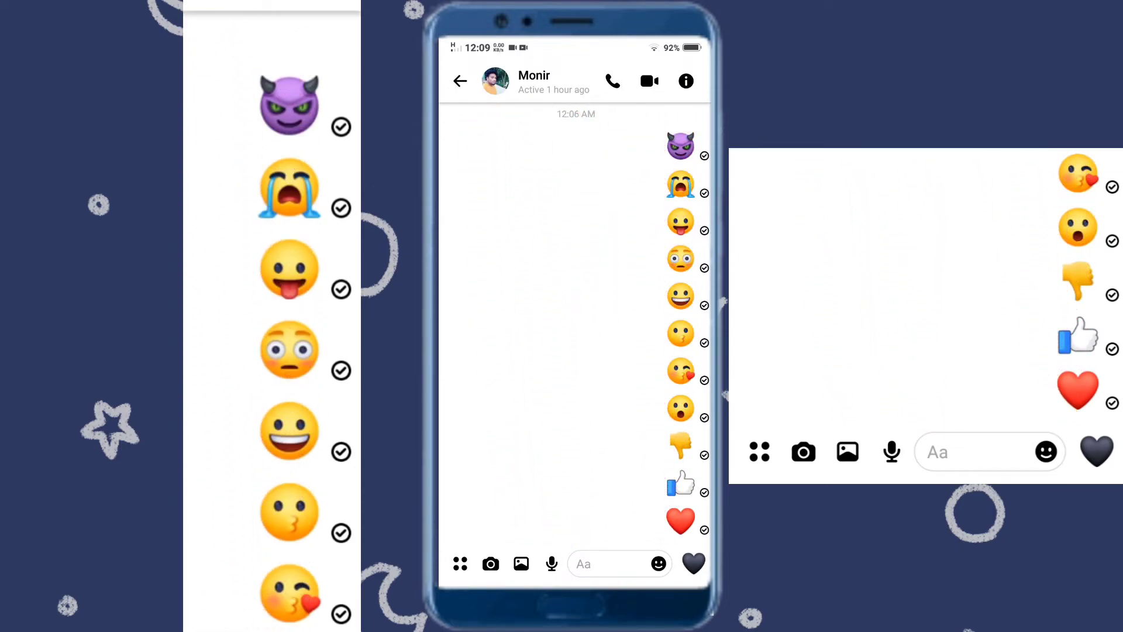
click(533, 81)
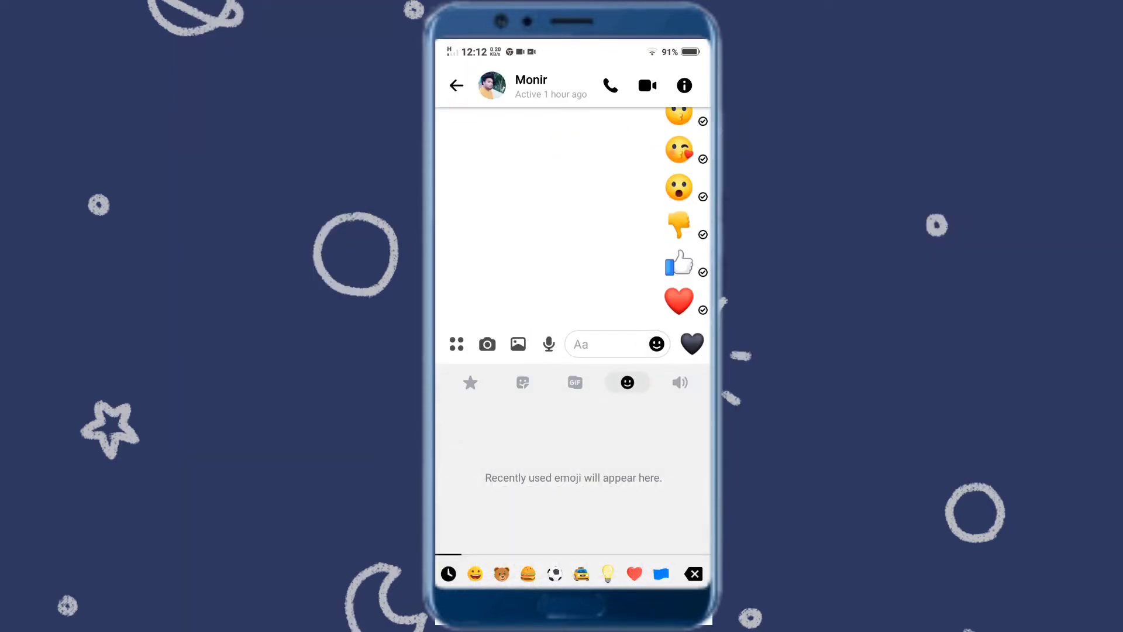
Step: Expand the Soundmojis collection and send the violin and goat Soundmojis
click(678, 381)
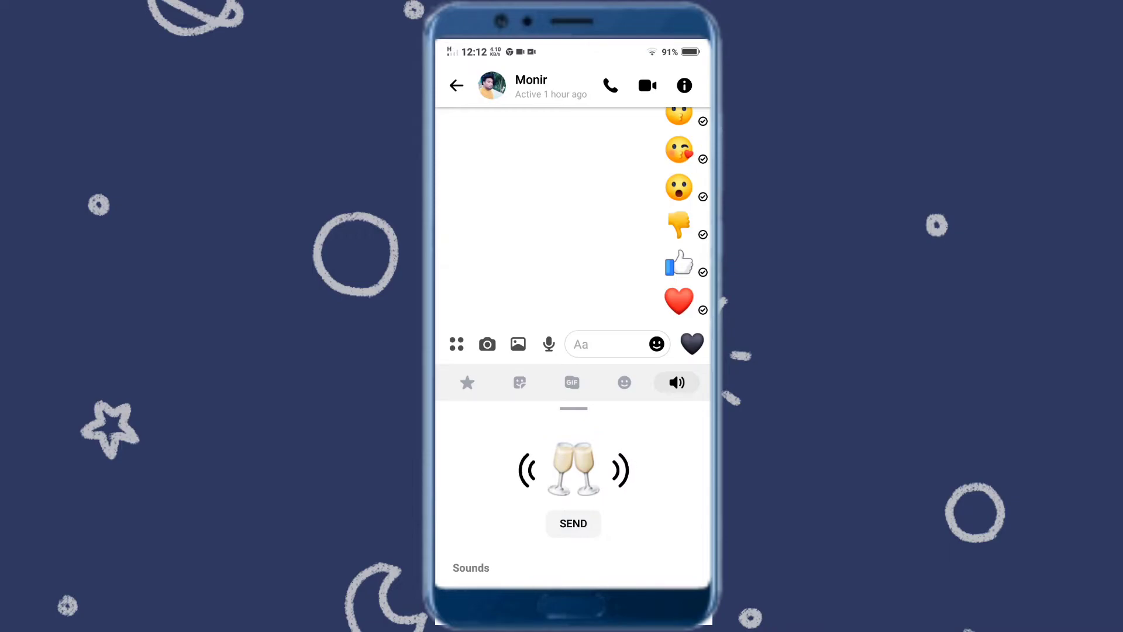
click(573, 523)
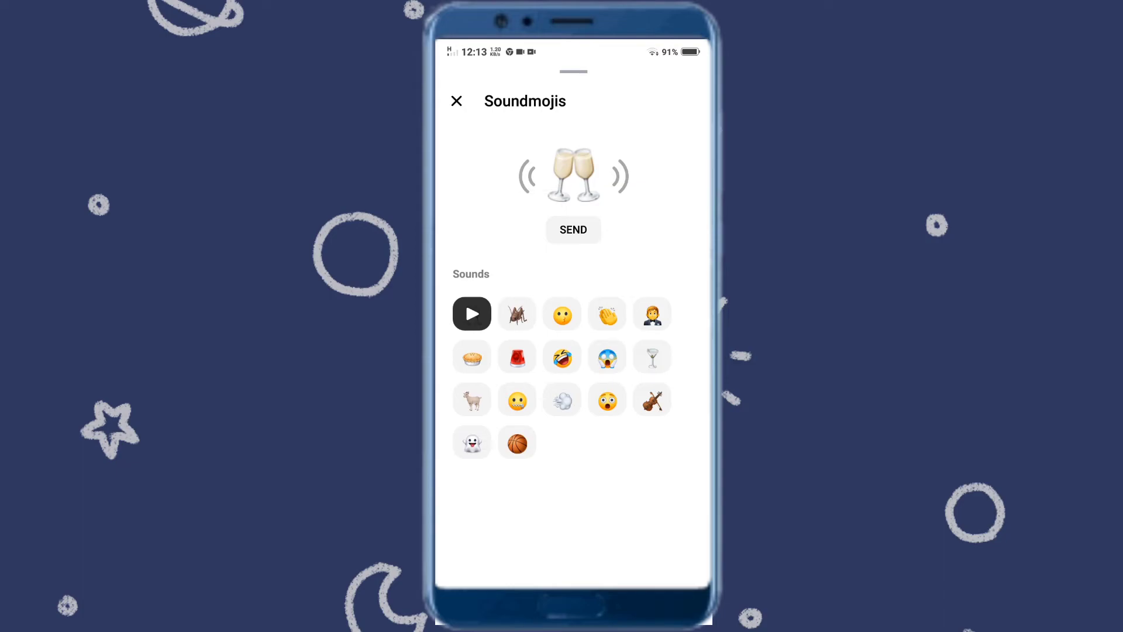
click(652, 399)
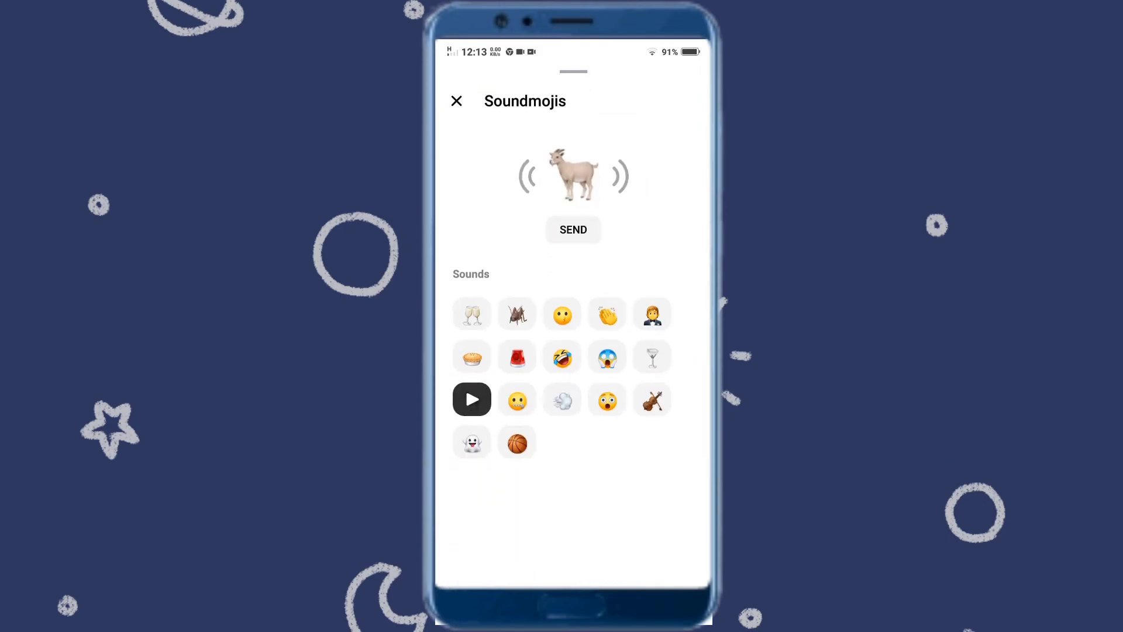
Step: Send the laughing-face and cricket Soundmojis
click(562, 355)
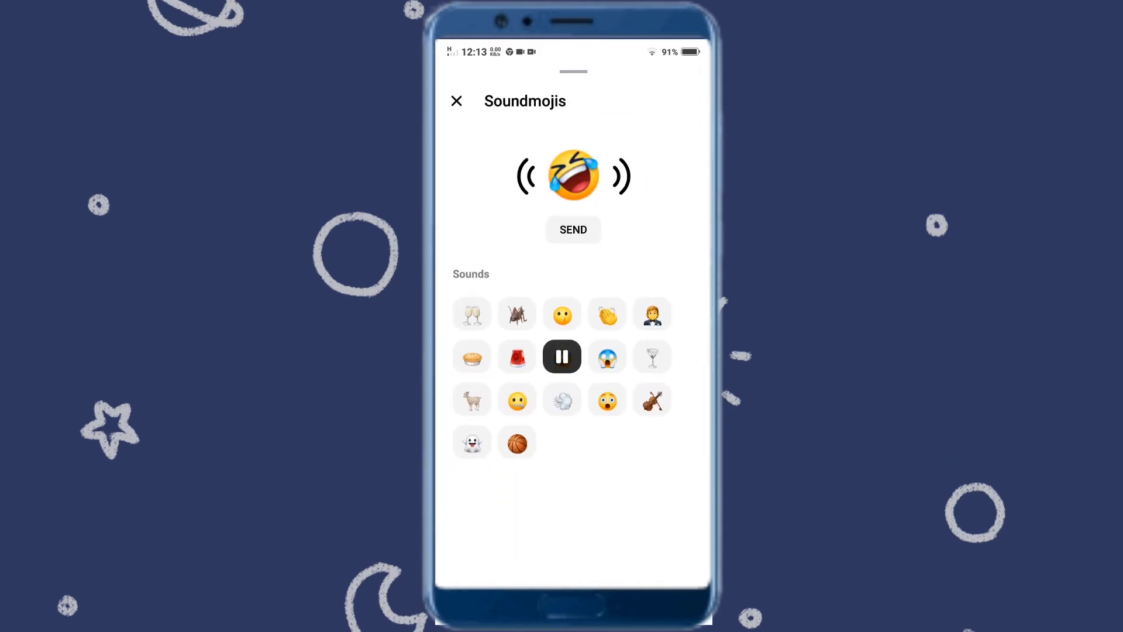
click(562, 357)
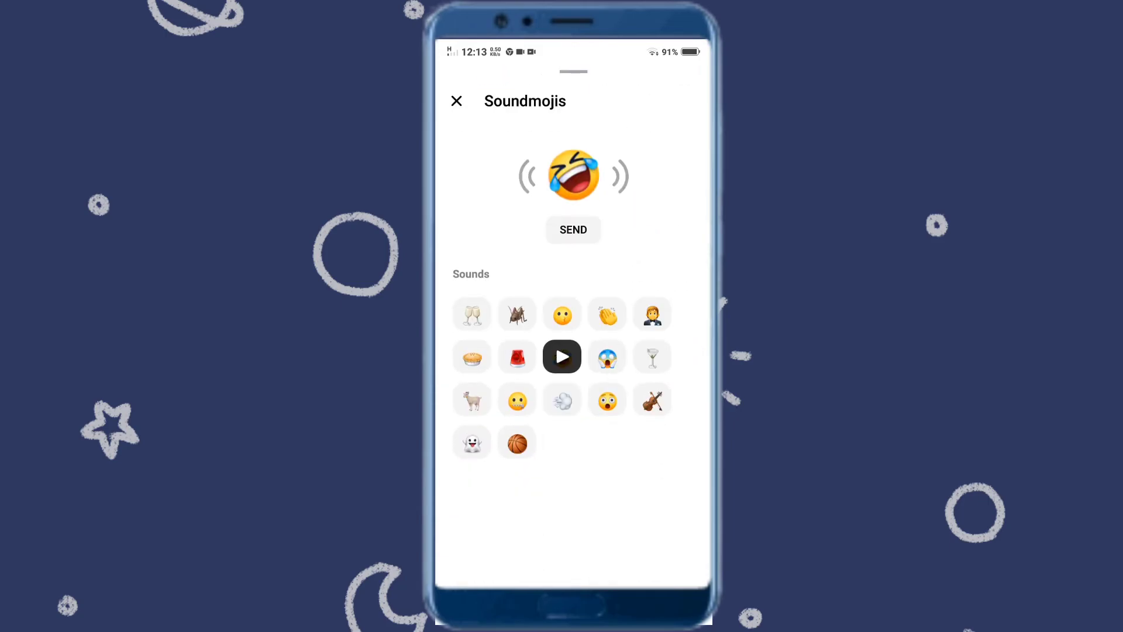
click(516, 316)
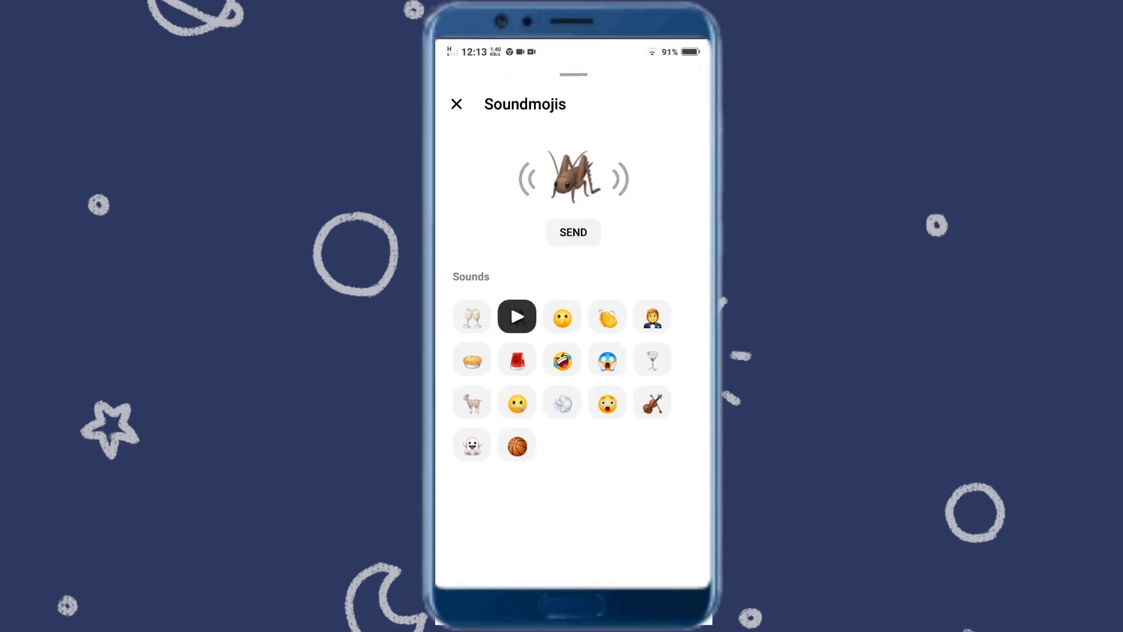
click(572, 232)
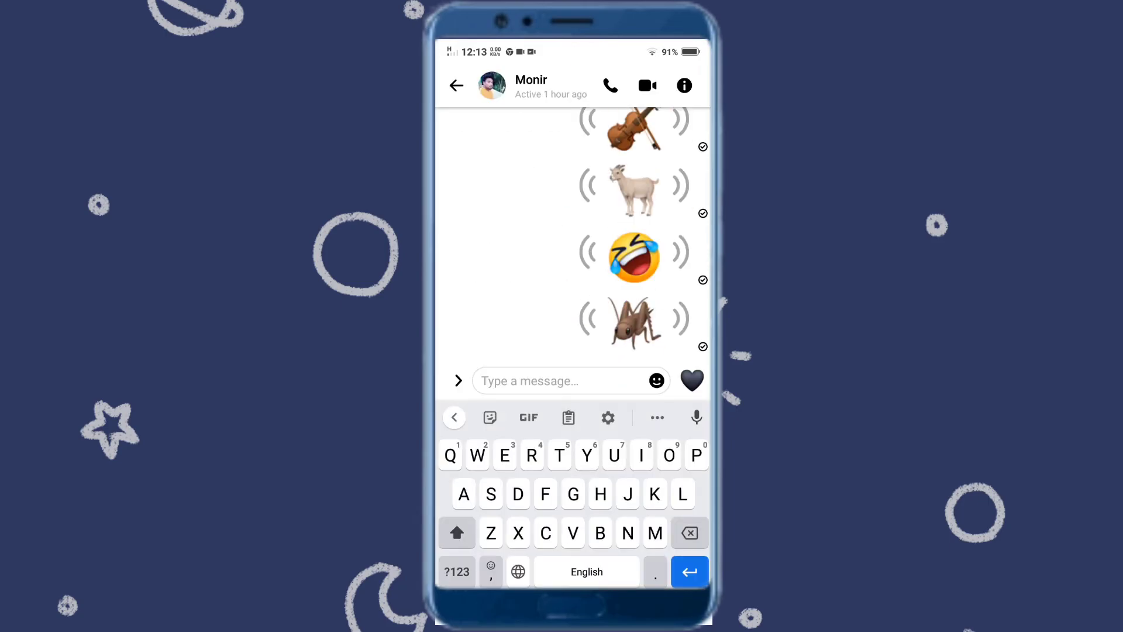